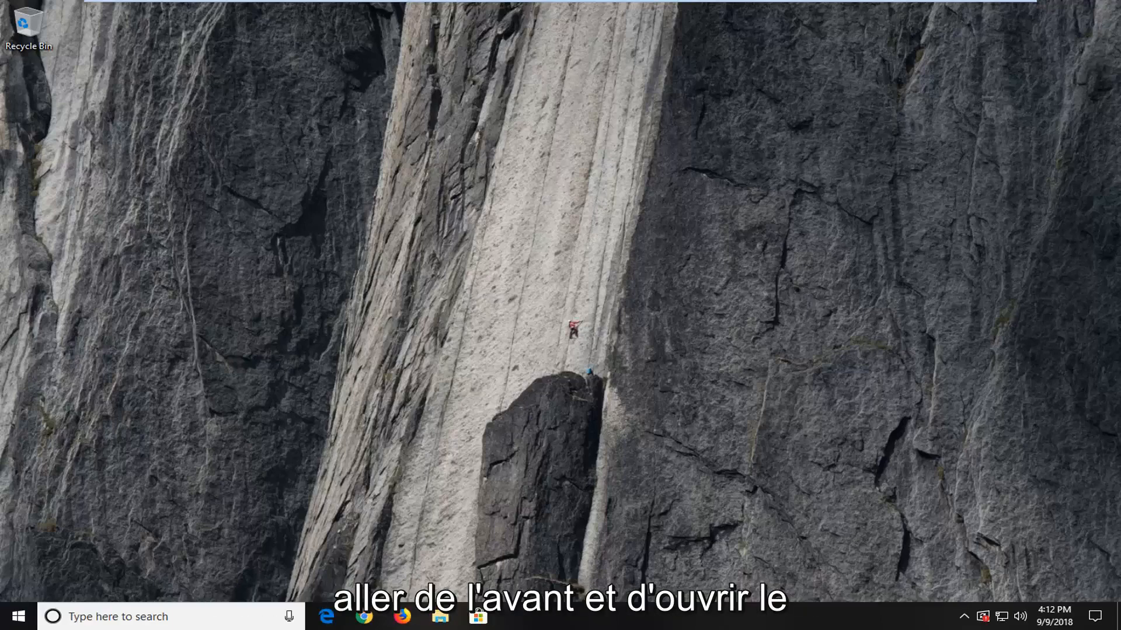
# Step: Search the Start menu for 'cmd' so Command Prompt appears as best match
pyautogui.click(14, 616)
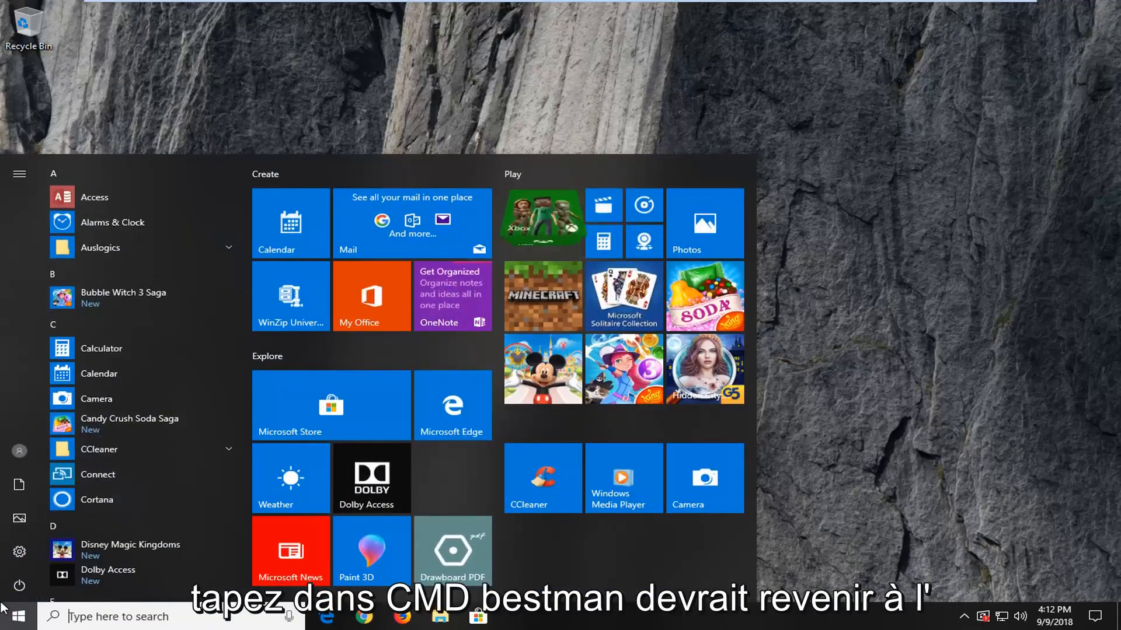
pyautogui.write('cmd')
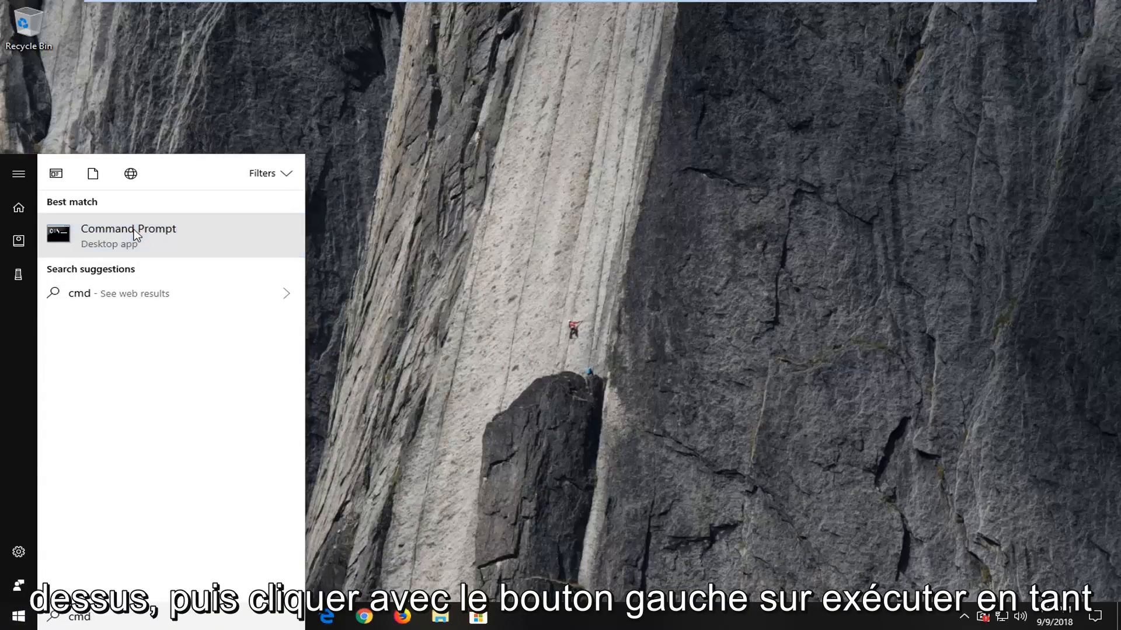
# Step: Launch Command Prompt as administrator and approve the User Account Control prompt
pyautogui.rightClick(129, 235)
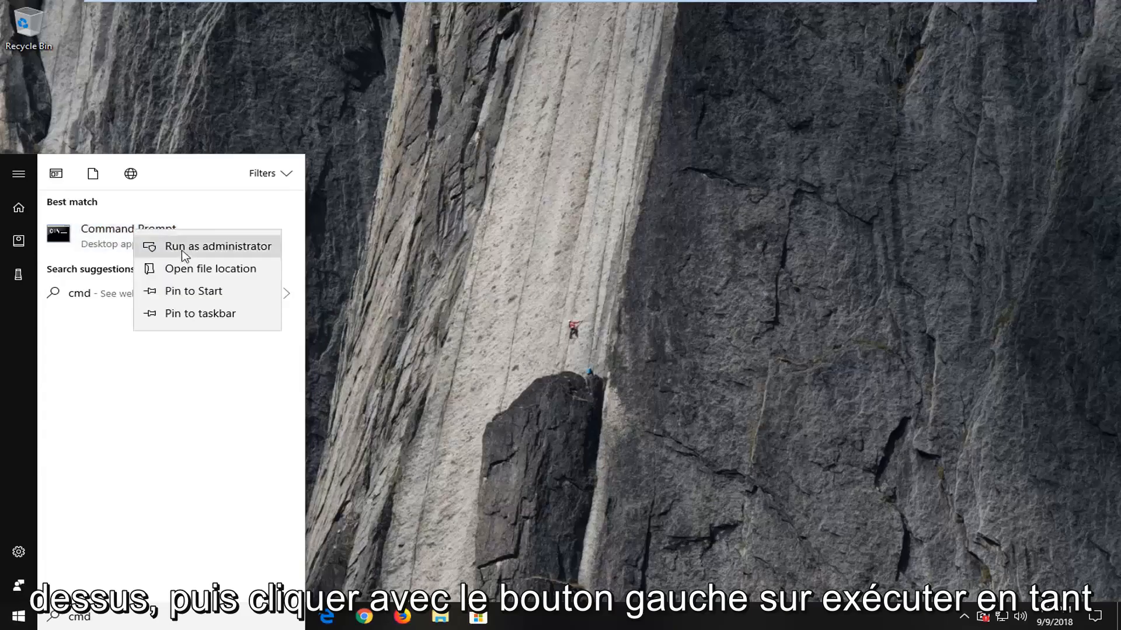
pyautogui.click(217, 246)
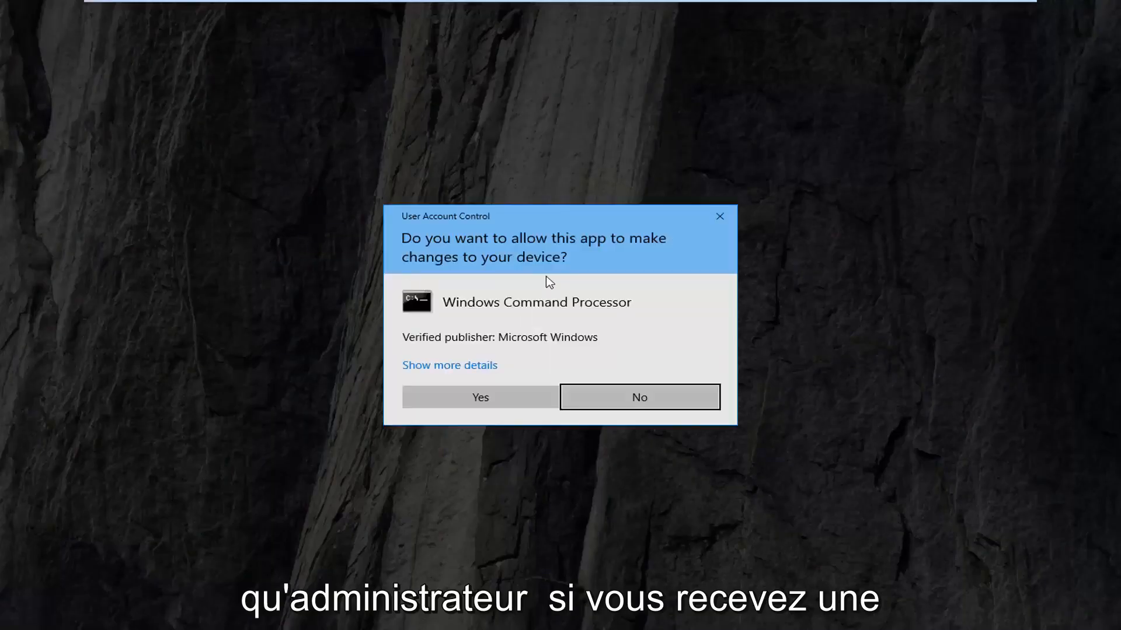
pyautogui.moveTo(579, 311)
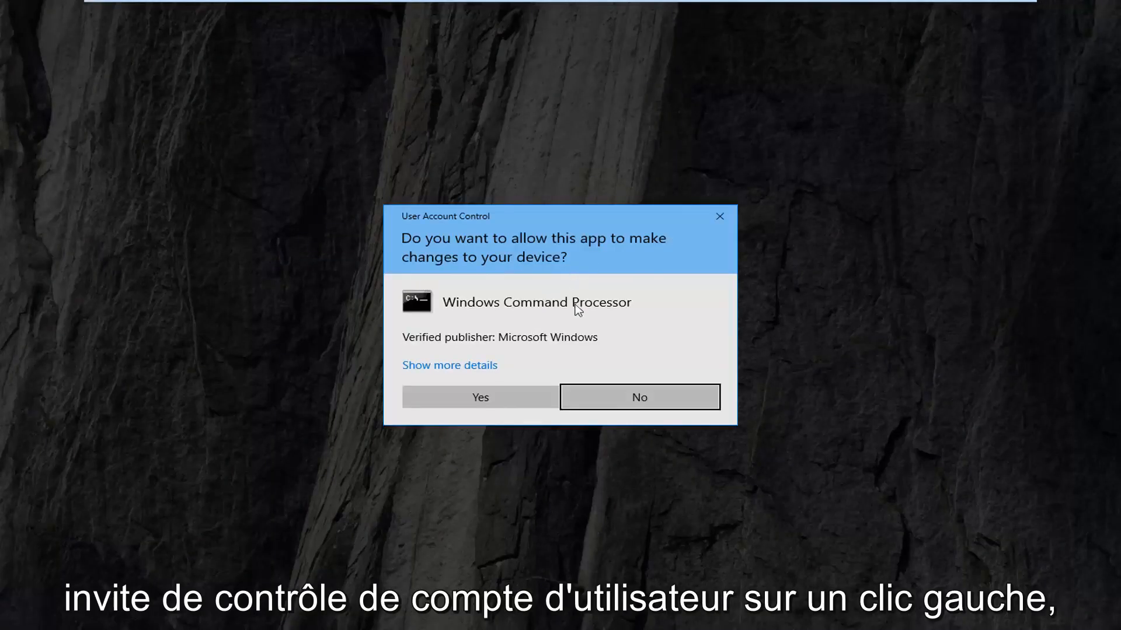
pyautogui.click(479, 397)
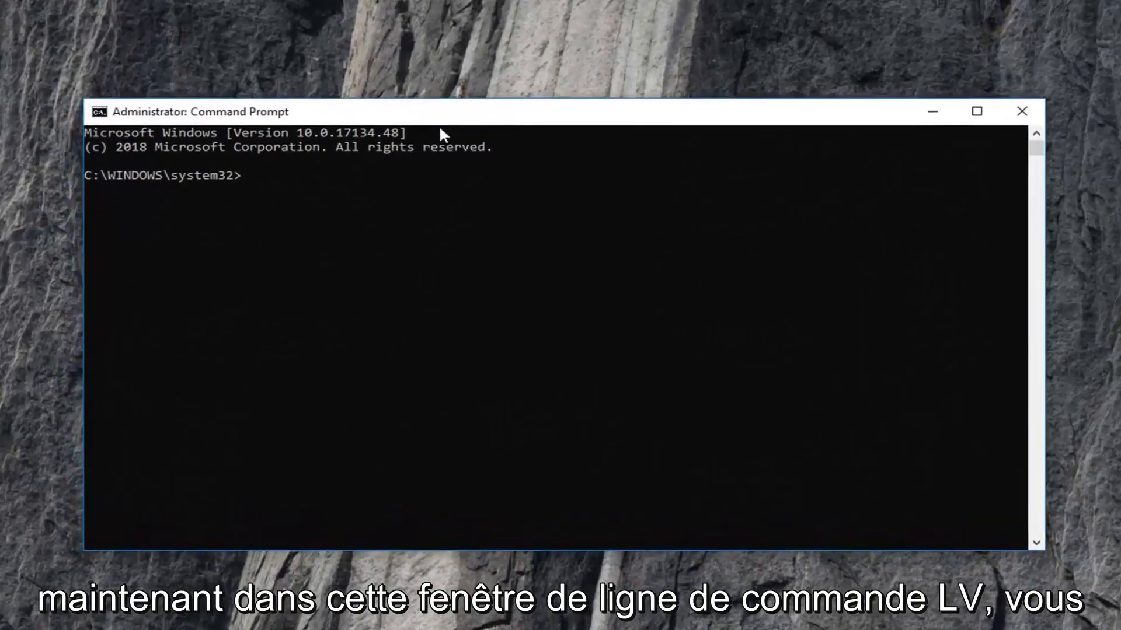
# Step: Run 'sfc /scannow' at the administrator prompt to begin the system file scan
pyautogui.write('sfc')
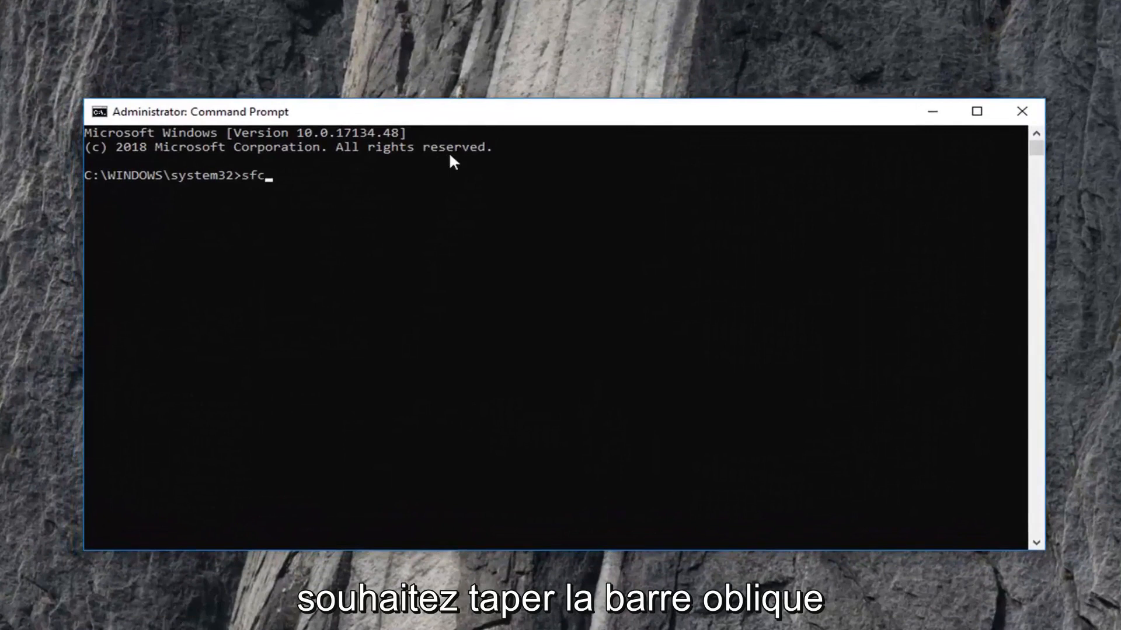
pyautogui.write('/sc')
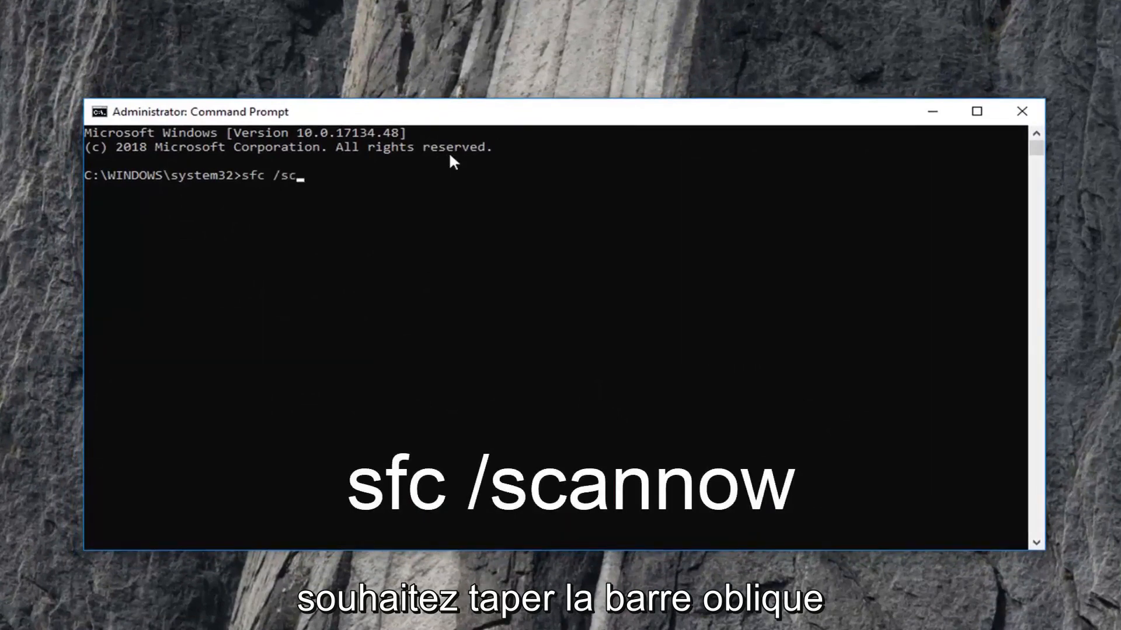
pyautogui.write('annow')
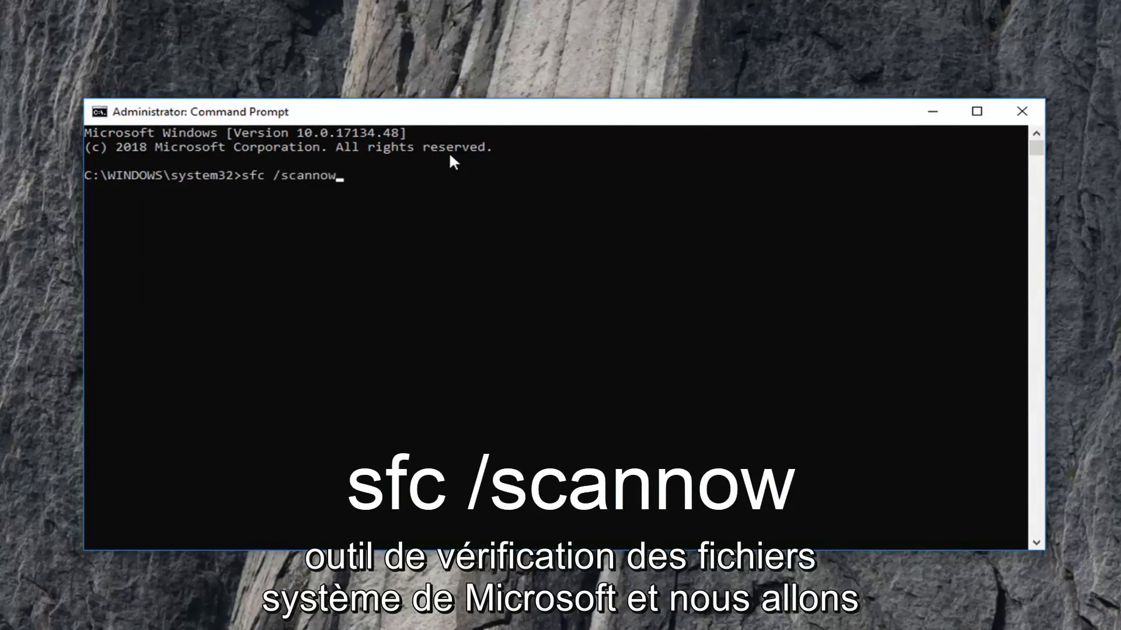
pyautogui.press('Return')
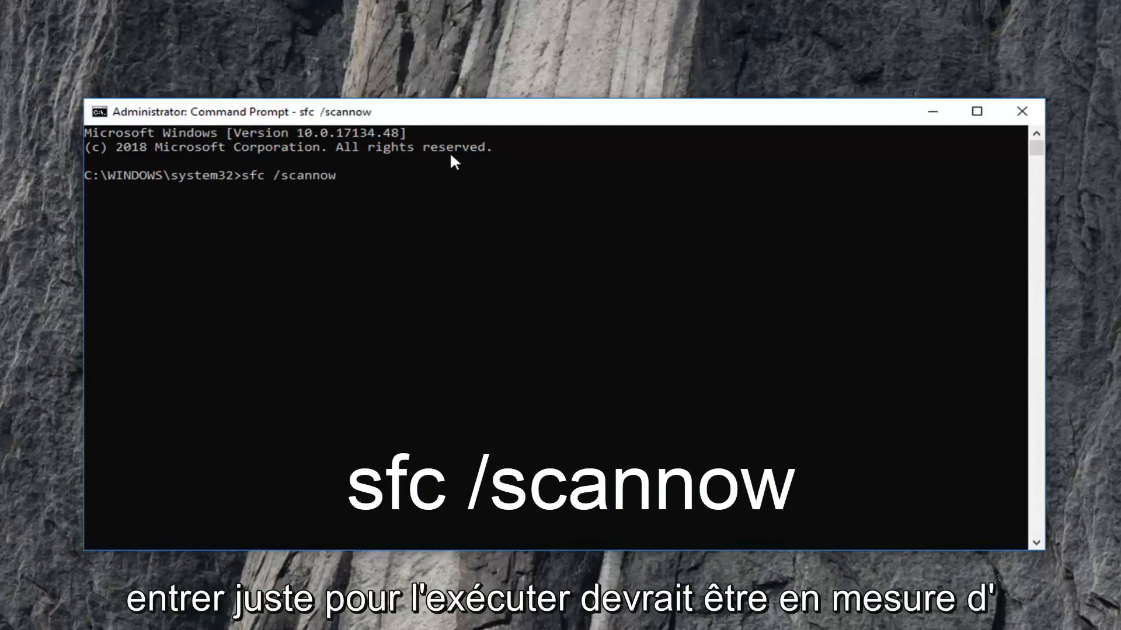
pyautogui.press('Return')
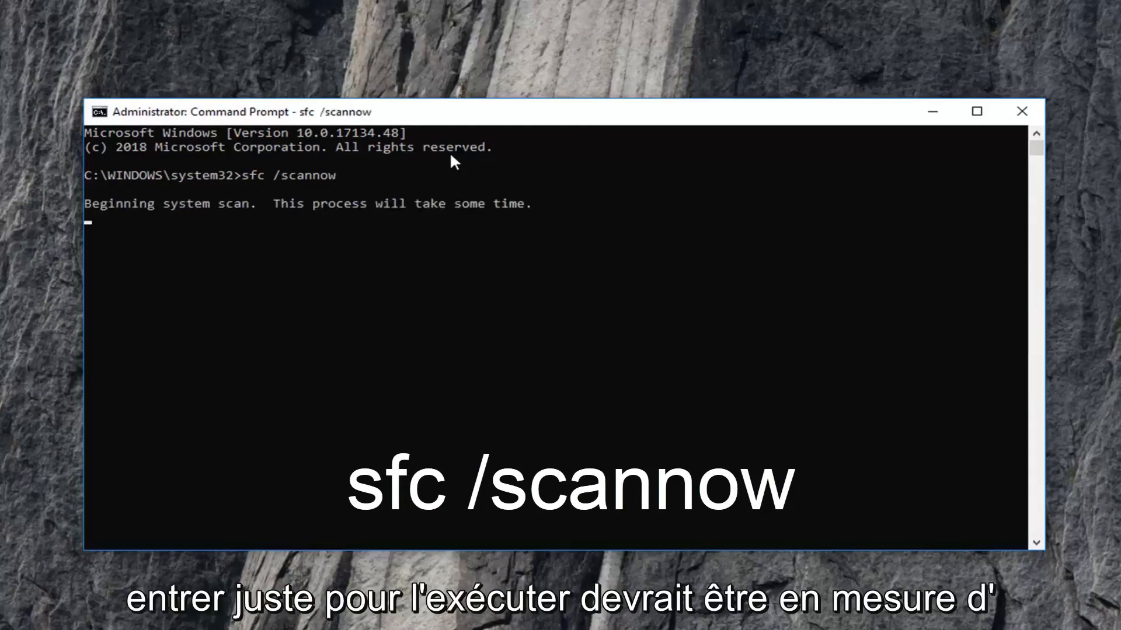